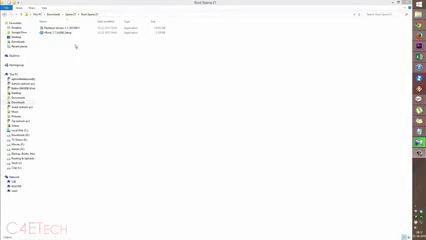
Launch the Flashtool drivers installer from the downloads folder.
left_click(90, 32)
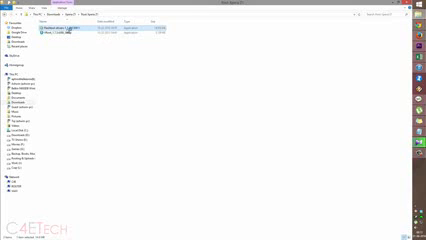
double_click(96, 30)
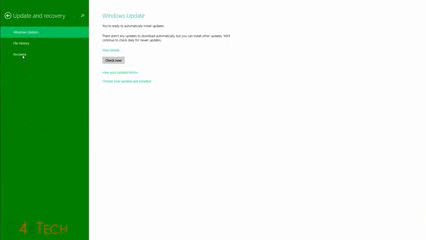
Leave PC Settings, close the leftover dialog, and start the VRoot installer.
left_click(30, 56)
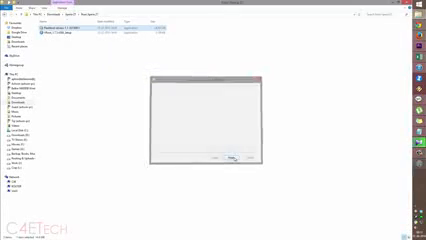
left_click(240, 164)
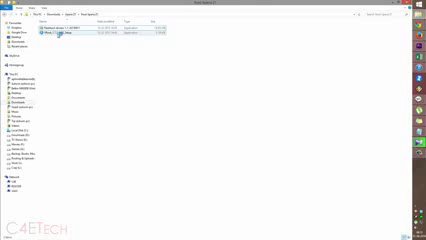
double_click(66, 36)
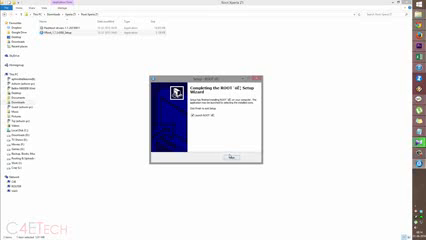
Proceed through the VRoot setup's first prompt.
left_click(224, 156)
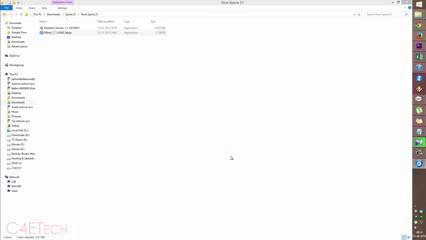